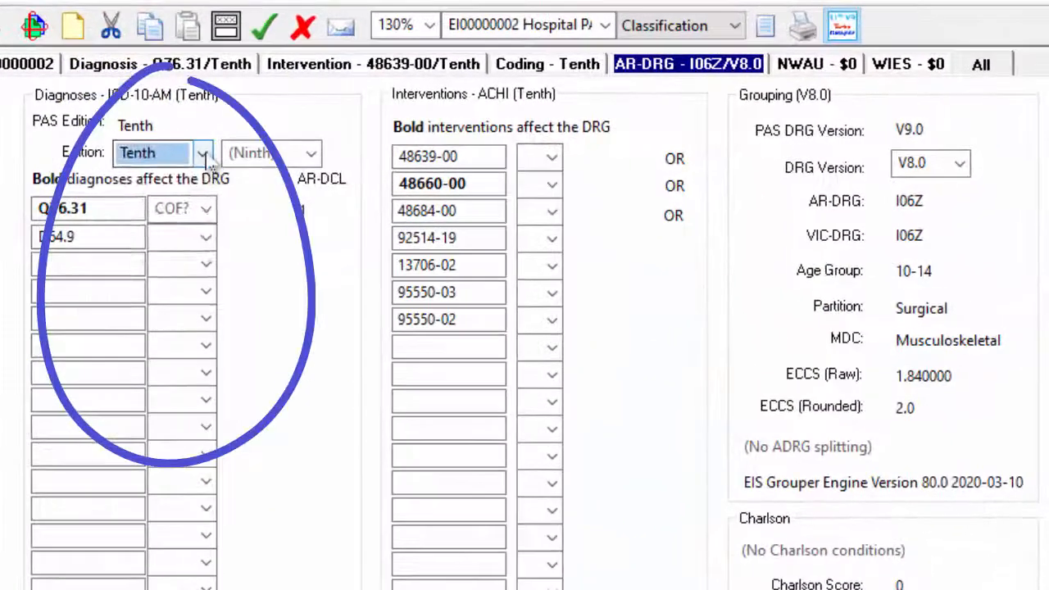
Step: Switch the episode's coding from the Tenth to the Eleventh edition, then reach the DRG version list
click(204, 154)
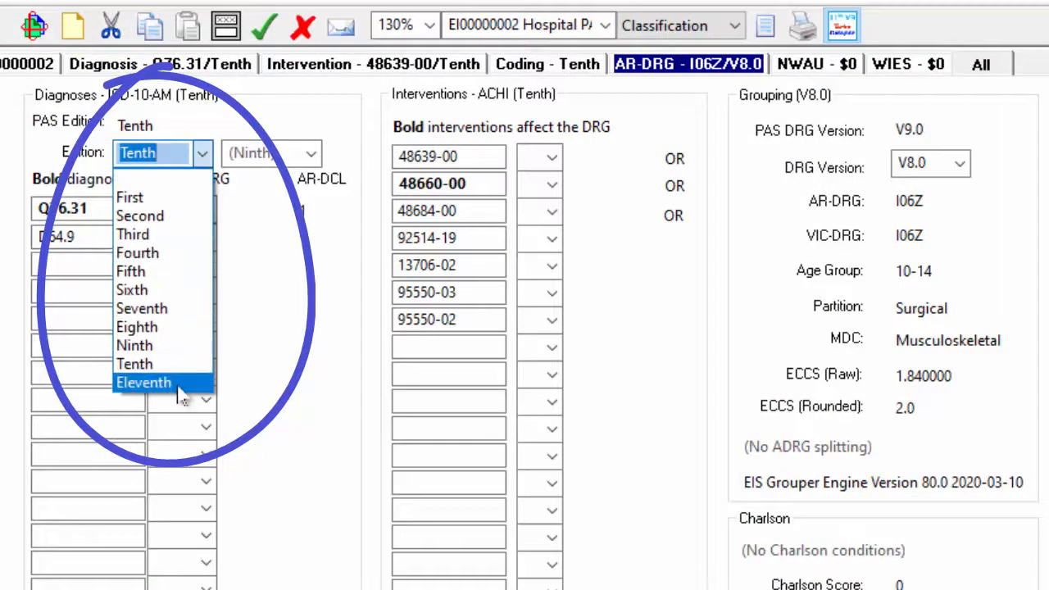
click(144, 383)
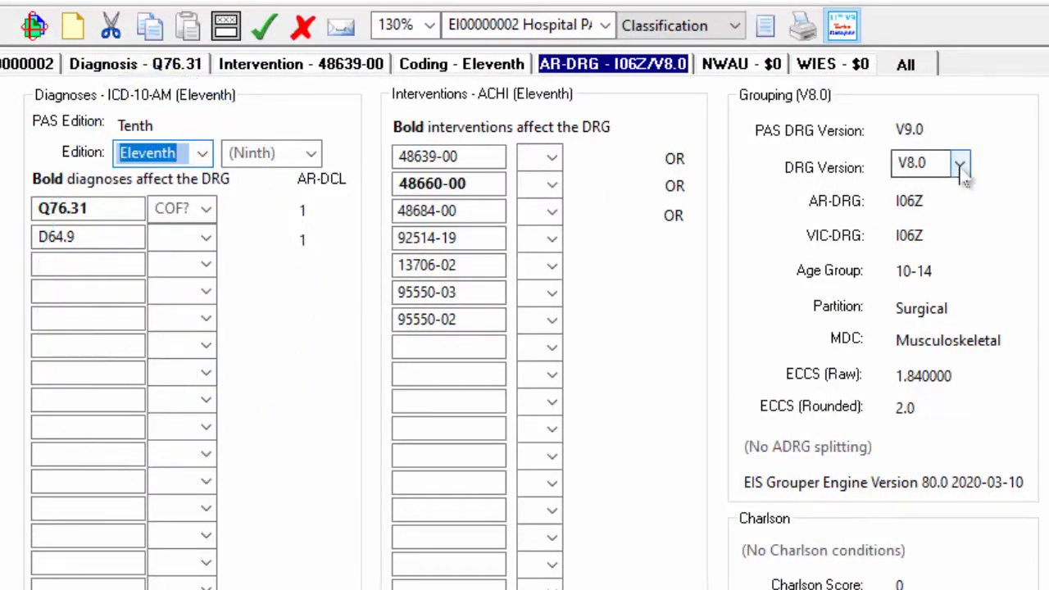
click(960, 164)
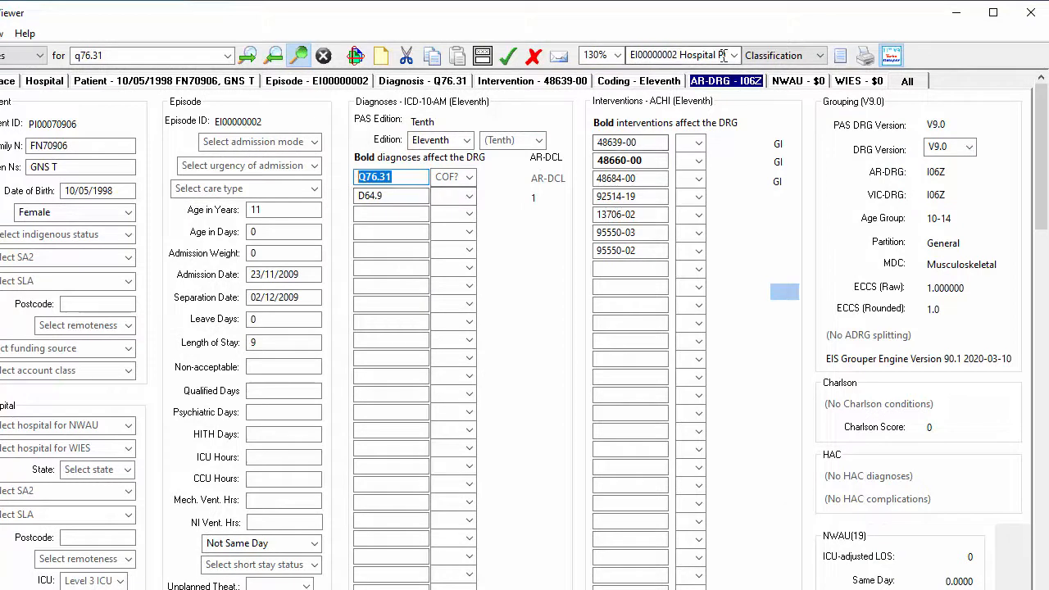
Step: Show all EI episodes in the loaded Hospital PAS data, then the classification choices
click(734, 55)
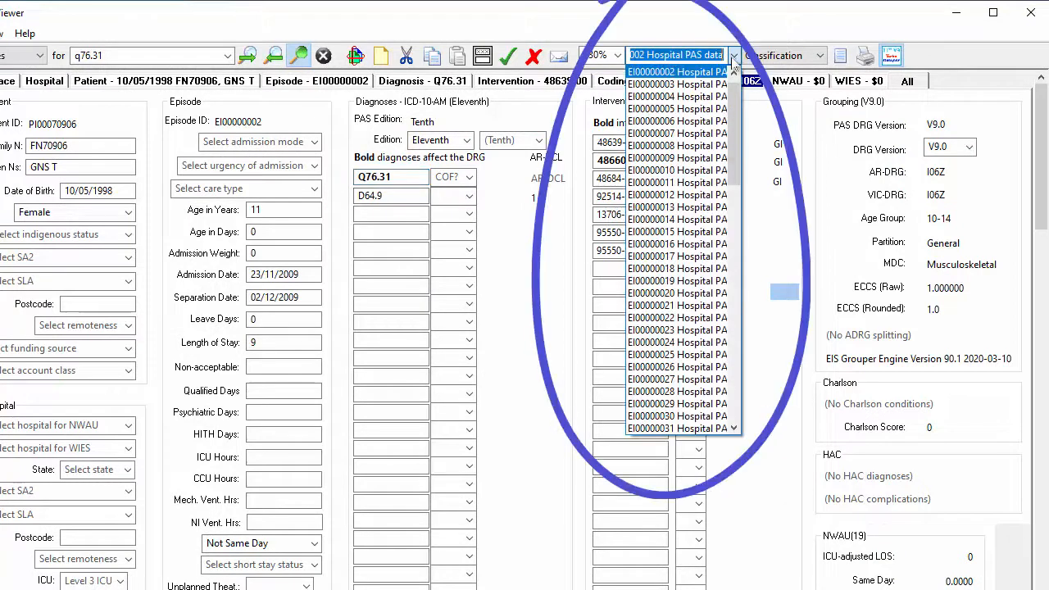
mouse_move(820, 55)
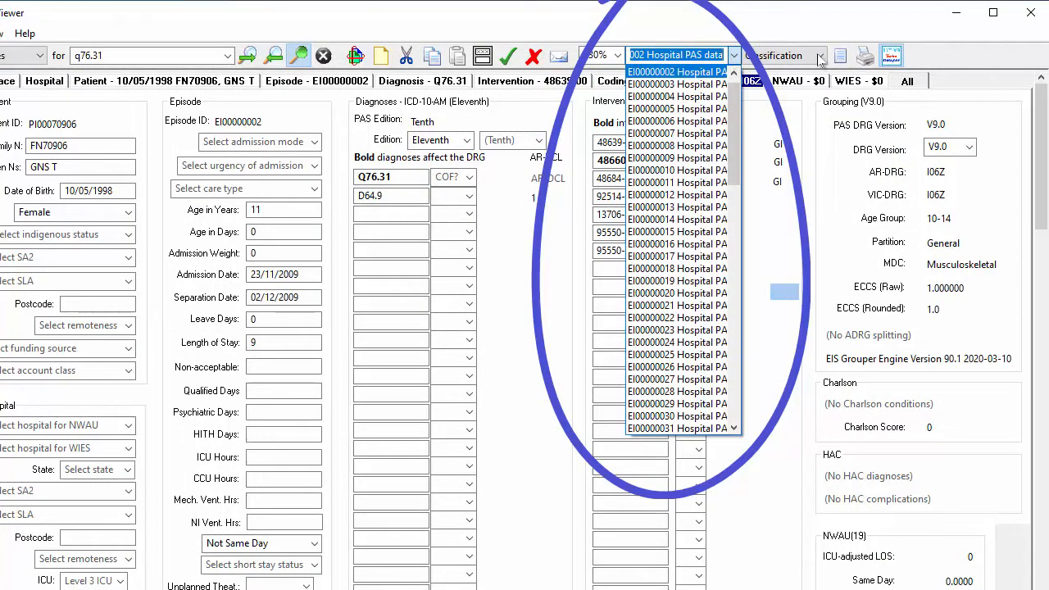
click(820, 55)
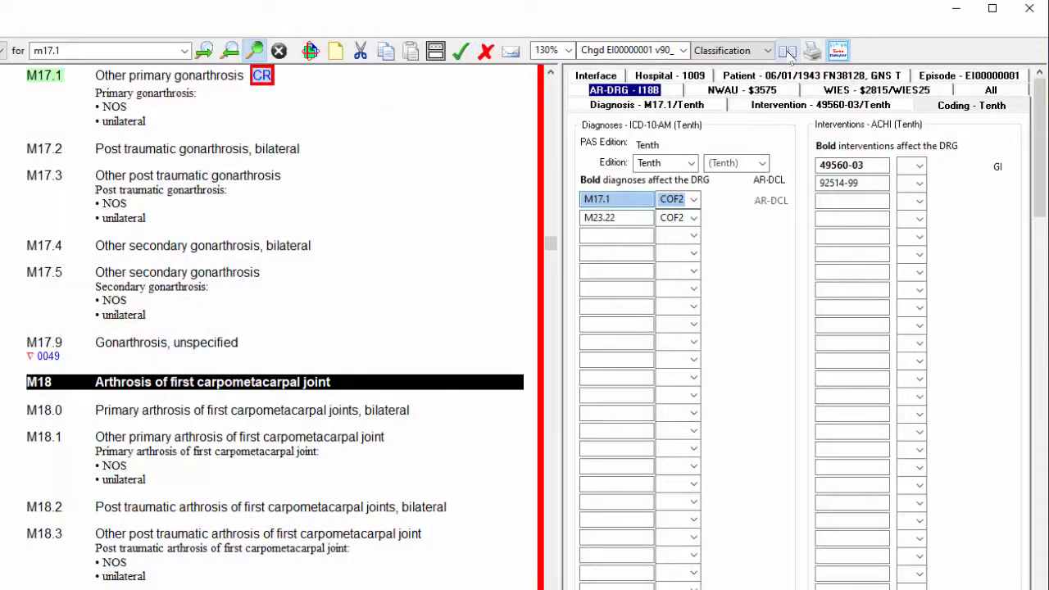
Step: Show the coding book split view beside episode EI00000001, open at code M17.1
click(804, 49)
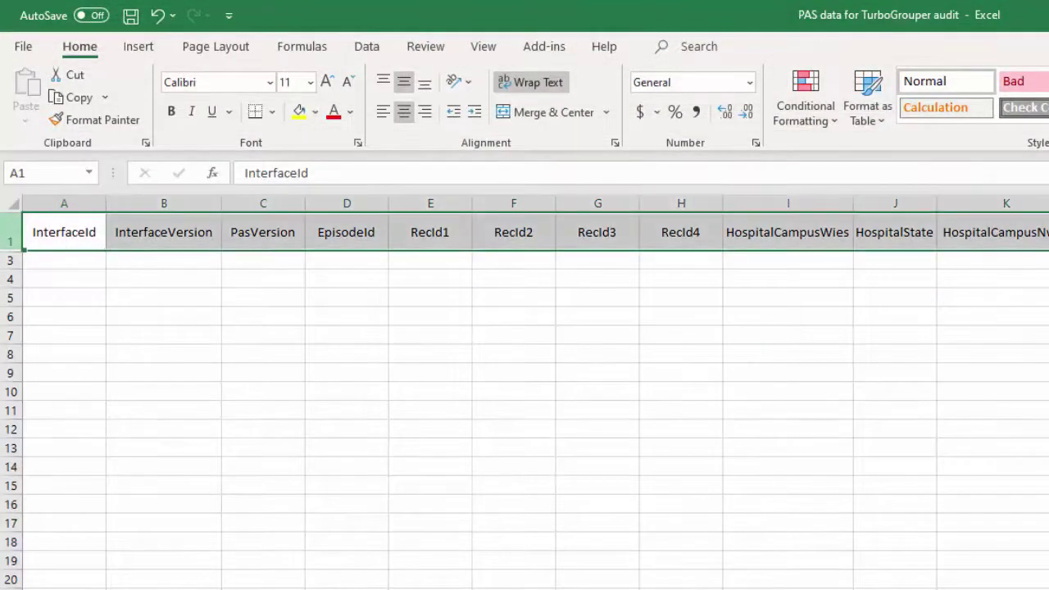
click(346, 203)
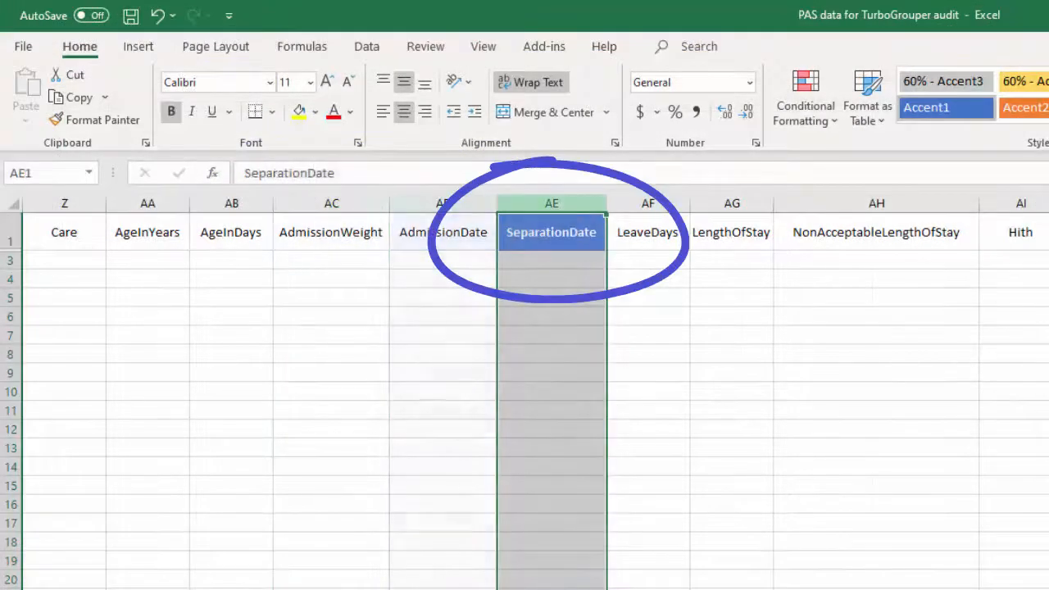
click(648, 232)
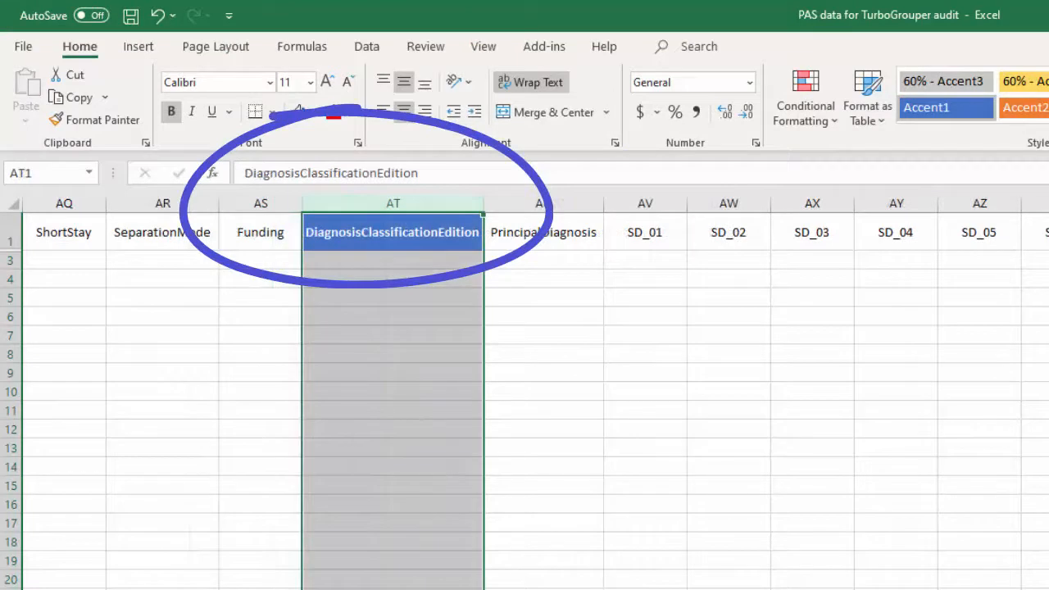
click(542, 203)
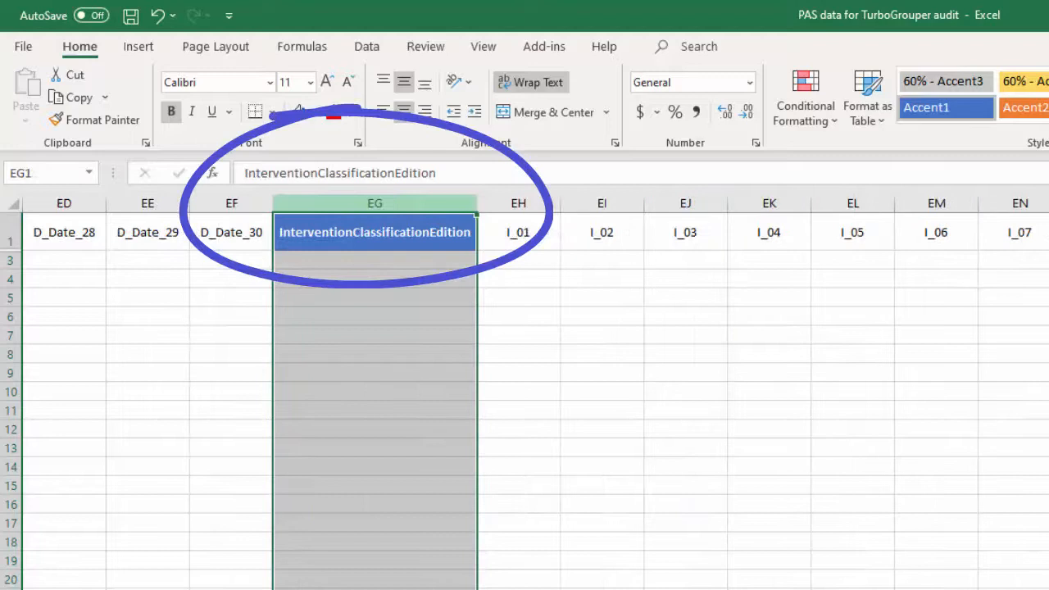
click(518, 232)
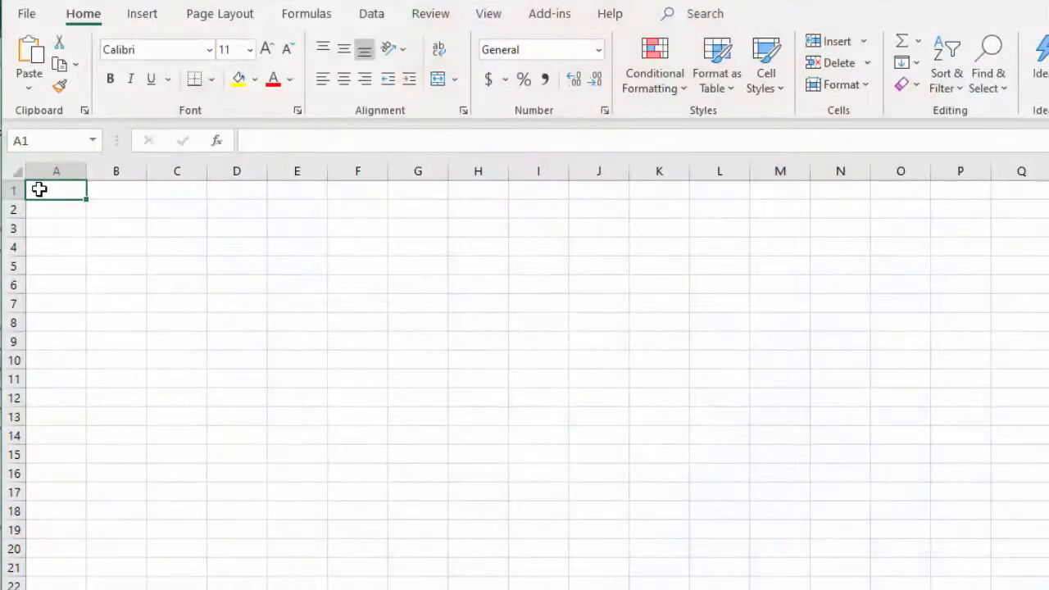
Step: Paste the copied cells into cell A1 of the new blank workbook
right_click(56, 190)
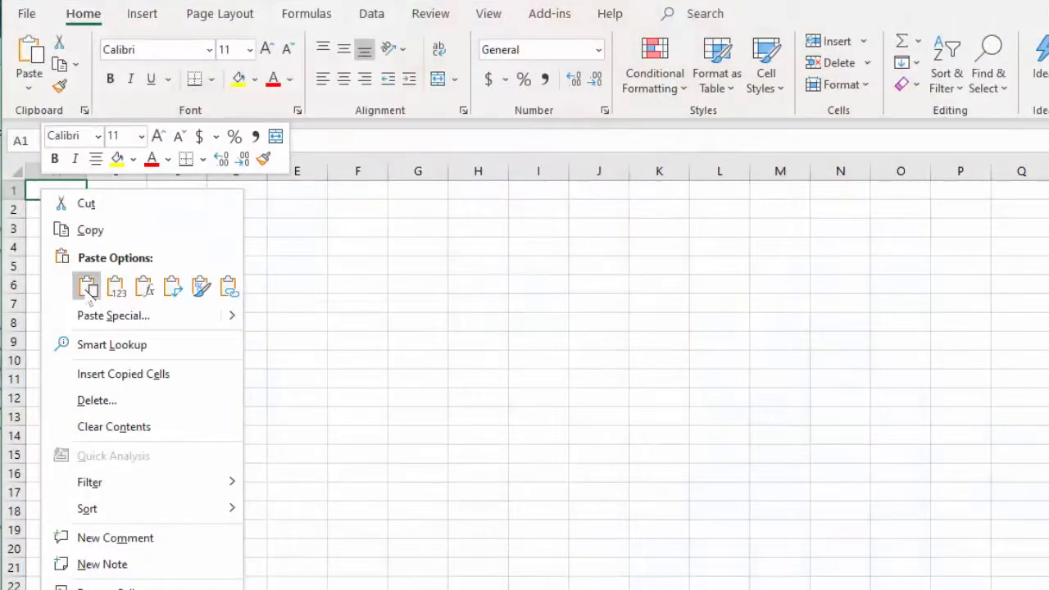
click(87, 286)
text(N)
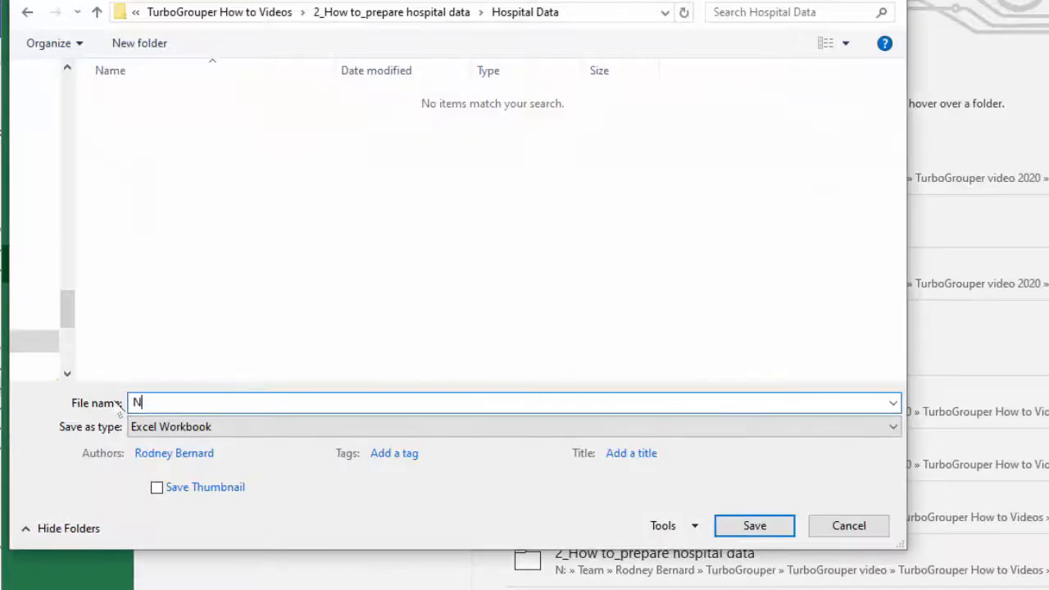
Step: Save the workbook as 'New Hospital Data' in the Hospital Data folder
text(ew Hospital)
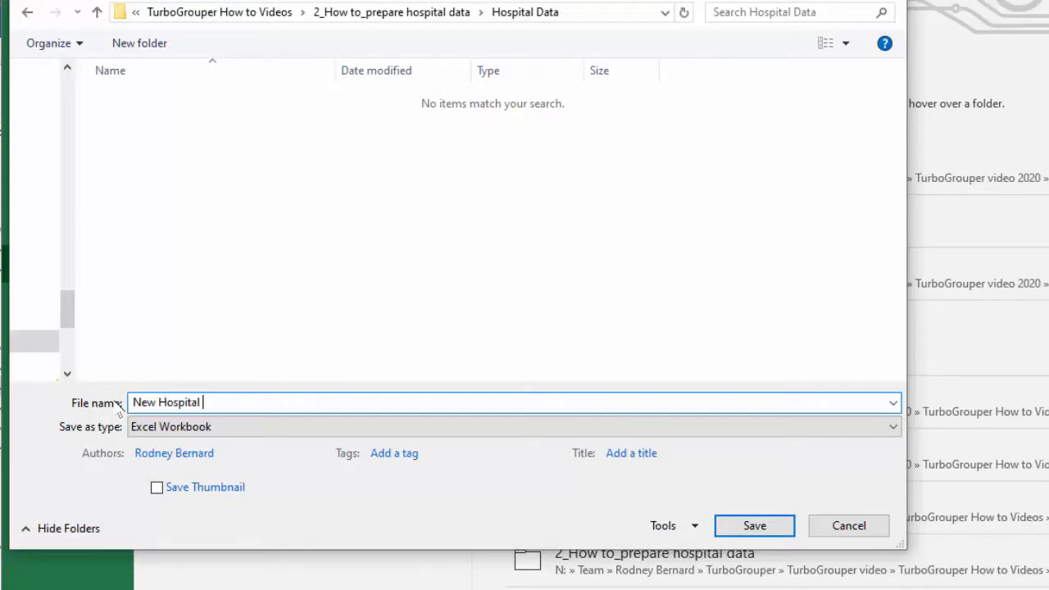
text(Data)
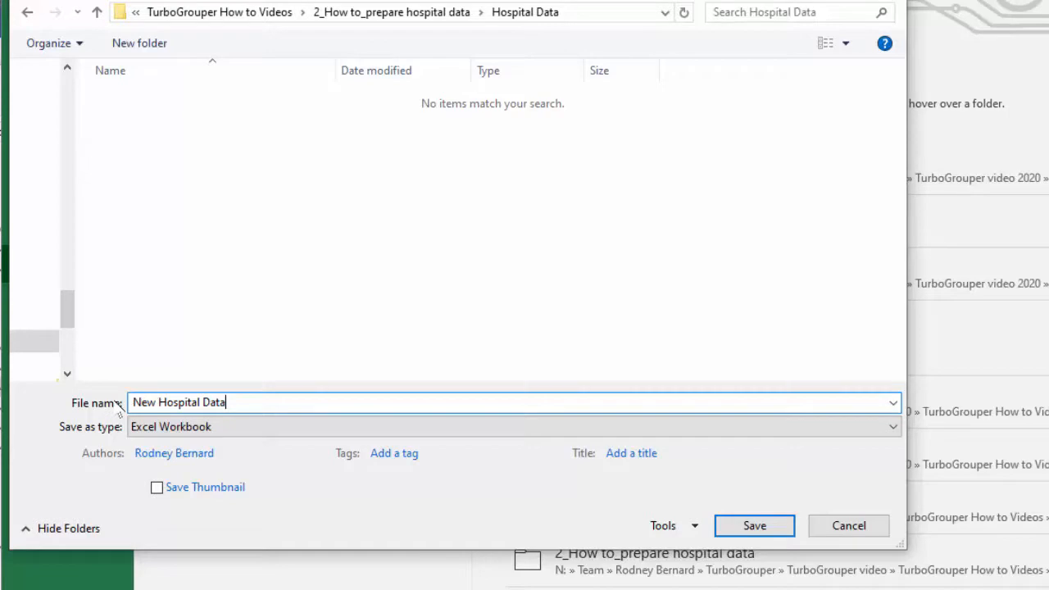
click(892, 426)
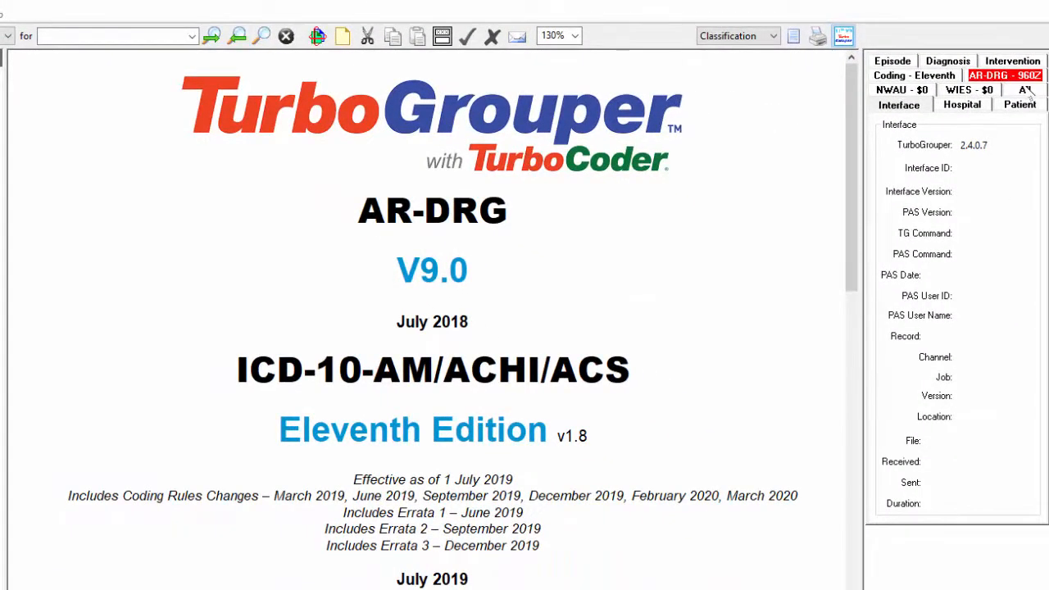
Step: Load the New Hospital Data file from the Hospital Data folder for batch grouping
click(610, 60)
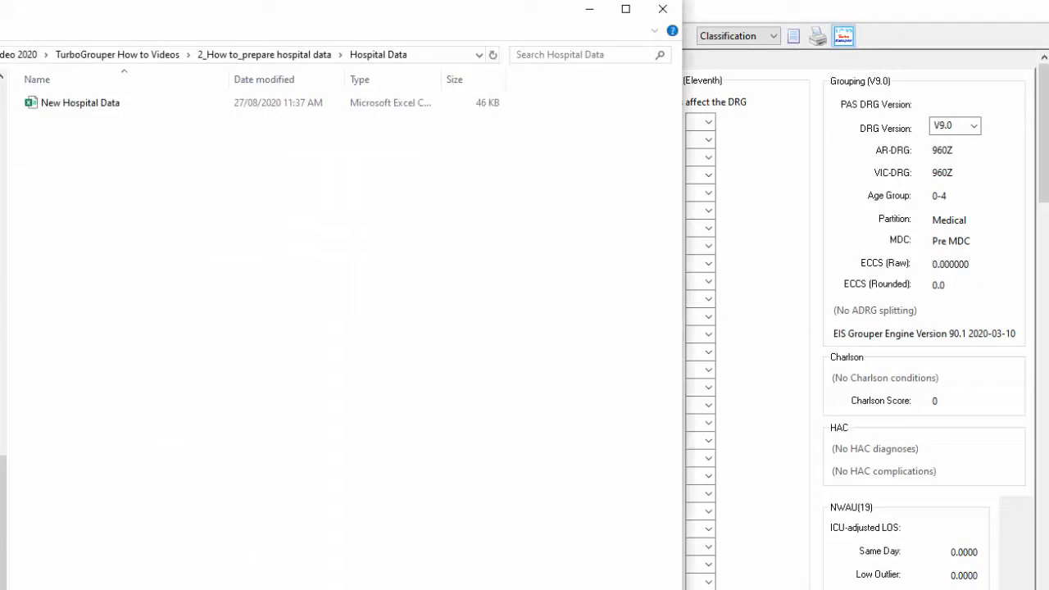
click(79, 103)
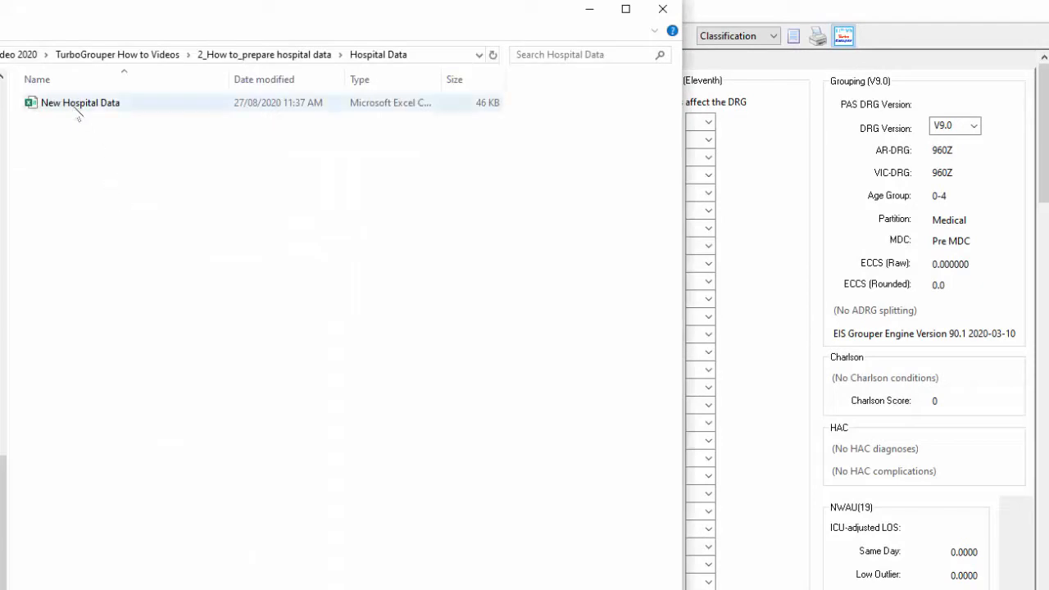
click(80, 103)
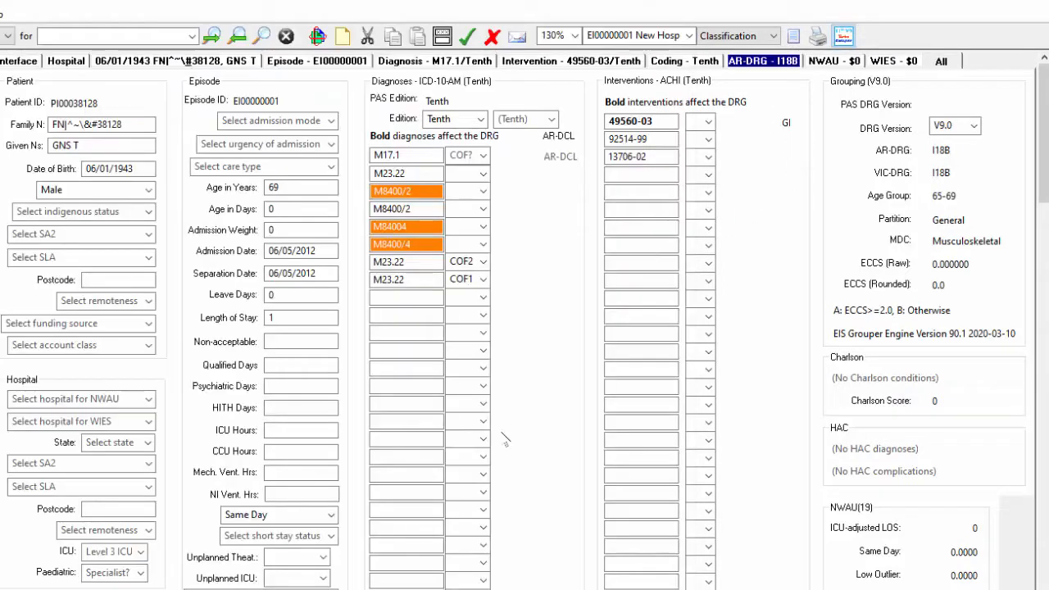
mouse_move(504, 439)
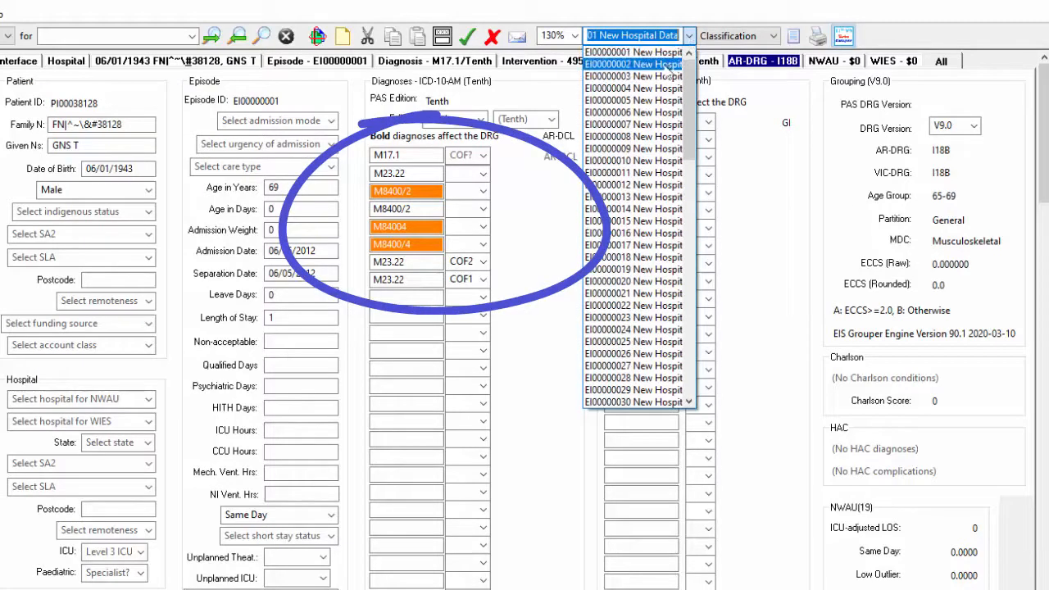
Step: Step through episodes EI00000002 and EI00000003, checking the orange-flagged warning codes
click(633, 64)
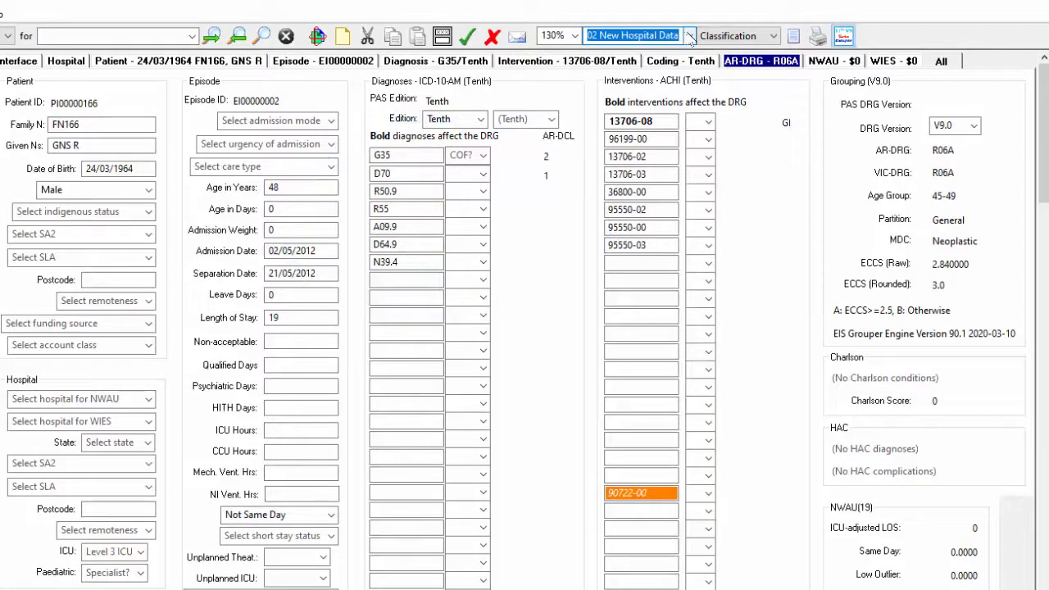
click(688, 35)
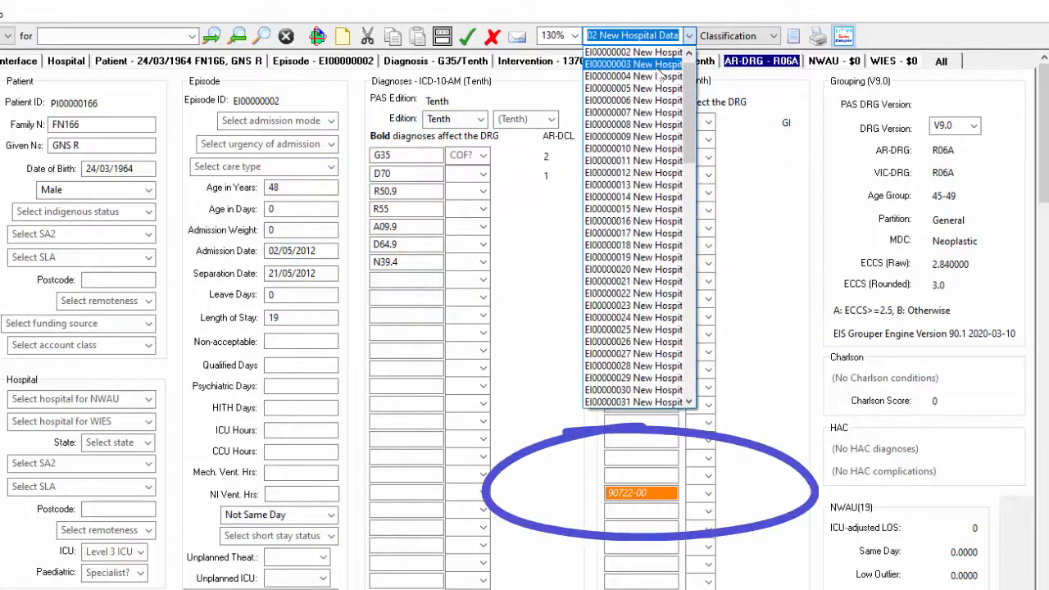
click(634, 64)
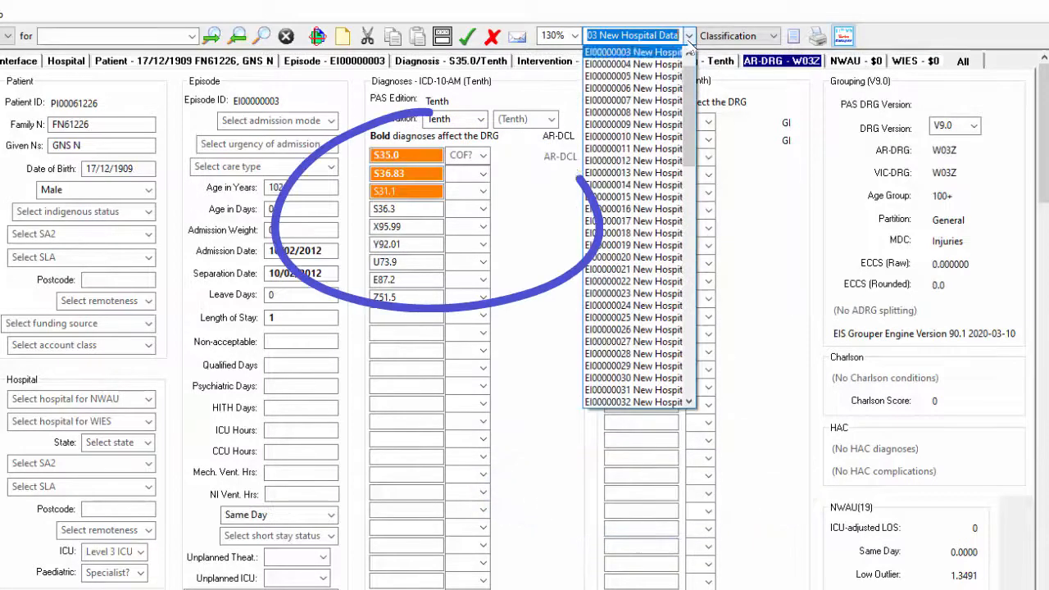